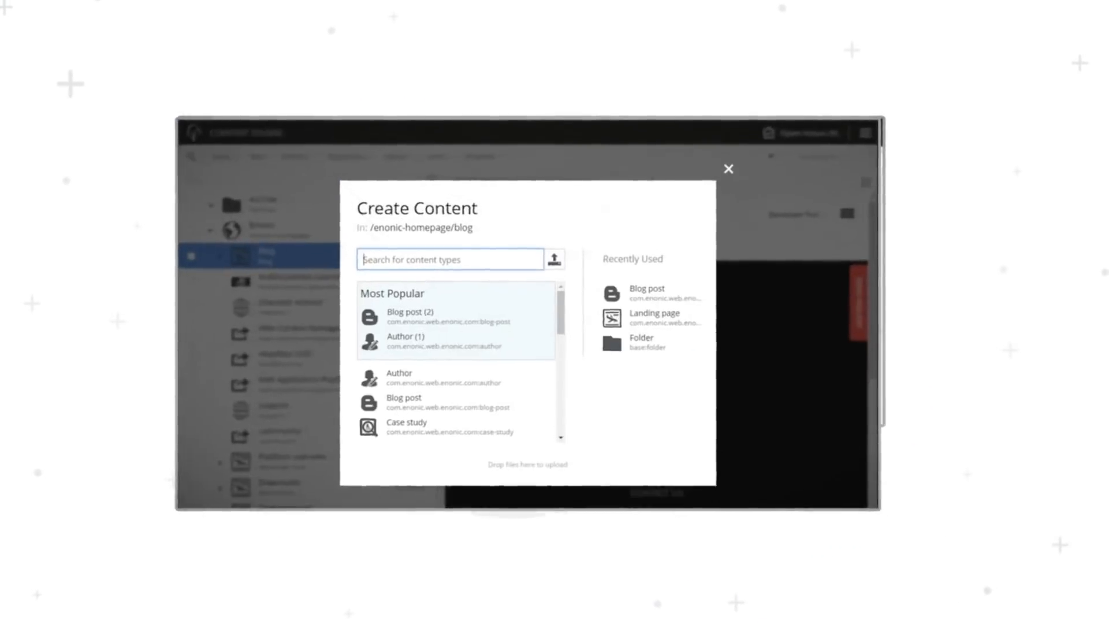
Create a new Blog post in the blog folder, to be named 'Aristot'.
left_click(409, 316)
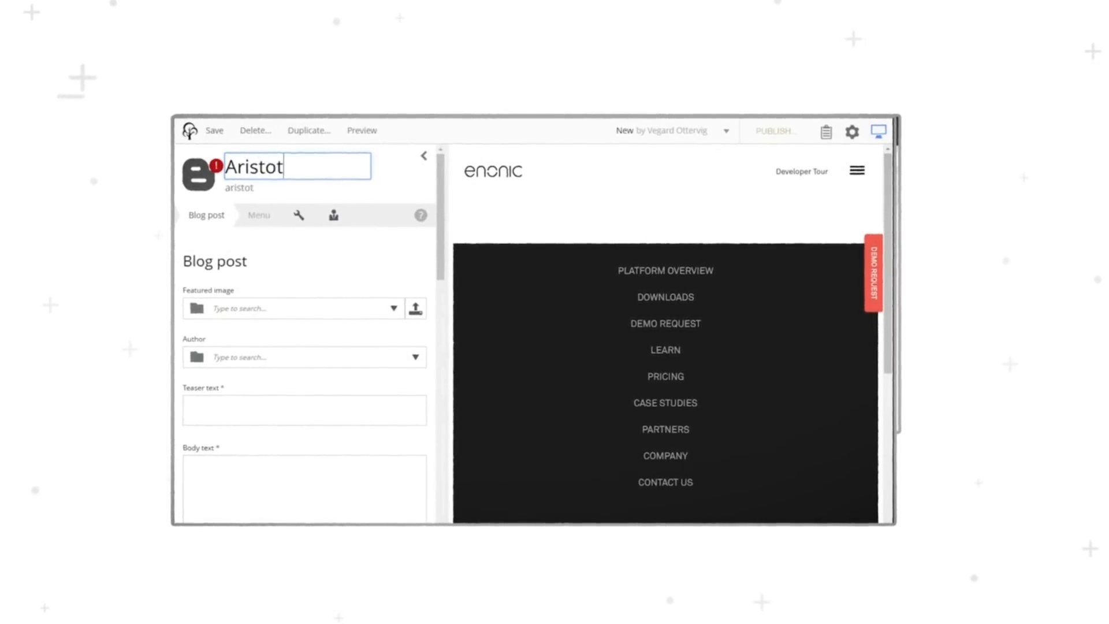